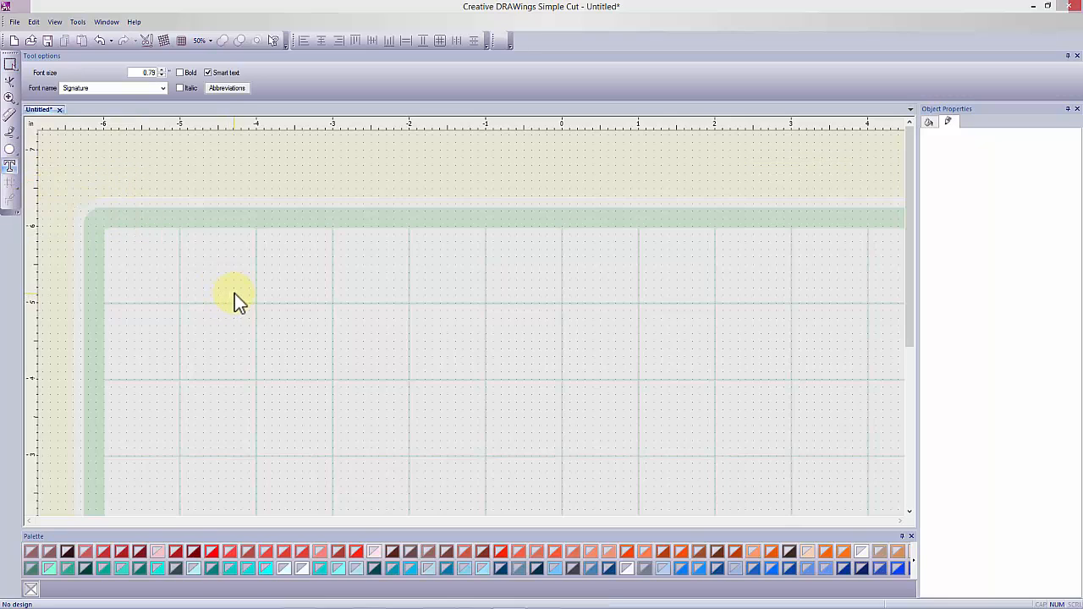
{"action": "mouse_move", "coordinate": [315, 76]}
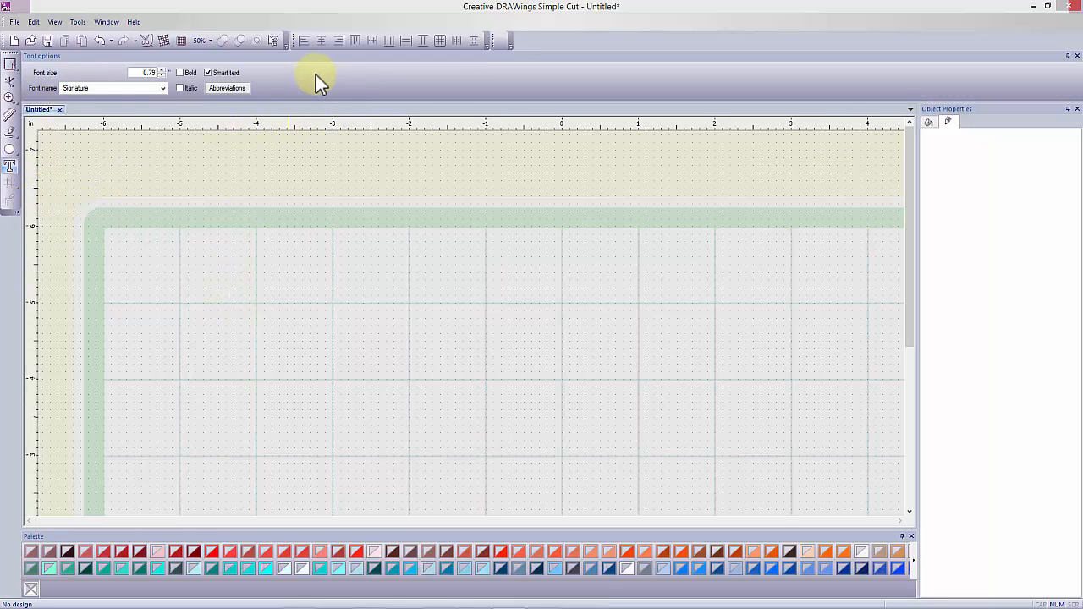
- Choose the cursive Signature font from the Font name list in Tool options
{"action": "left_click", "coordinate": [162, 88]}
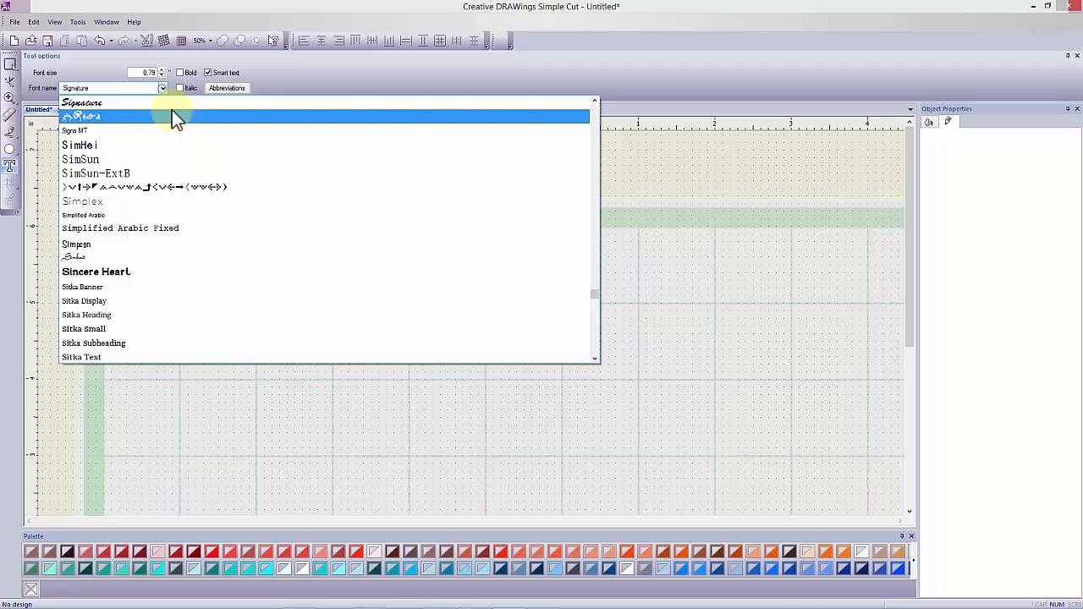
{"action": "left_click", "coordinate": [170, 115]}
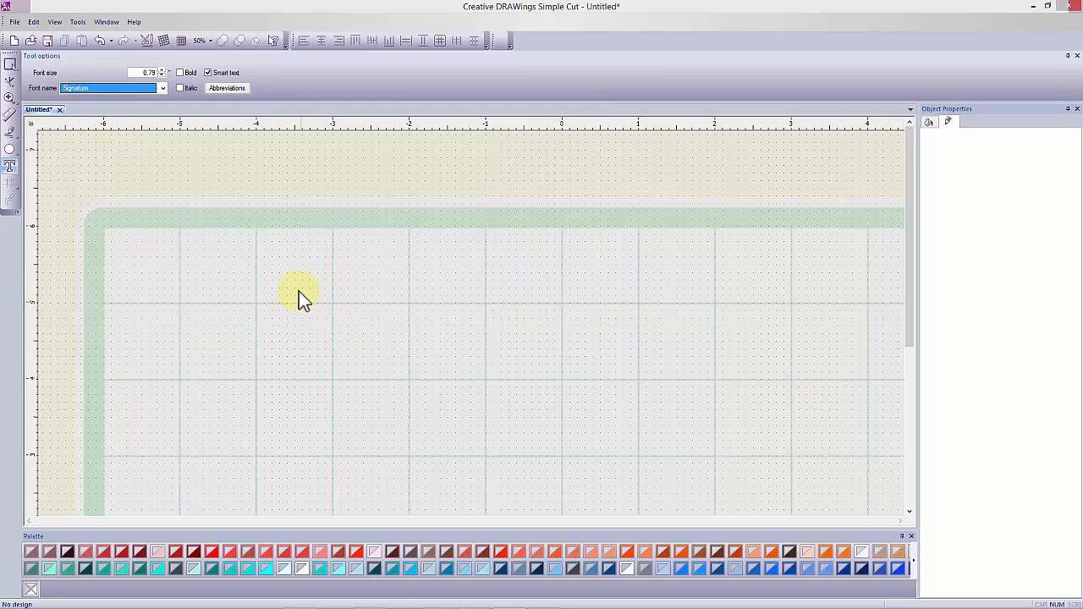
{"action": "mouse_move", "coordinate": [314, 321]}
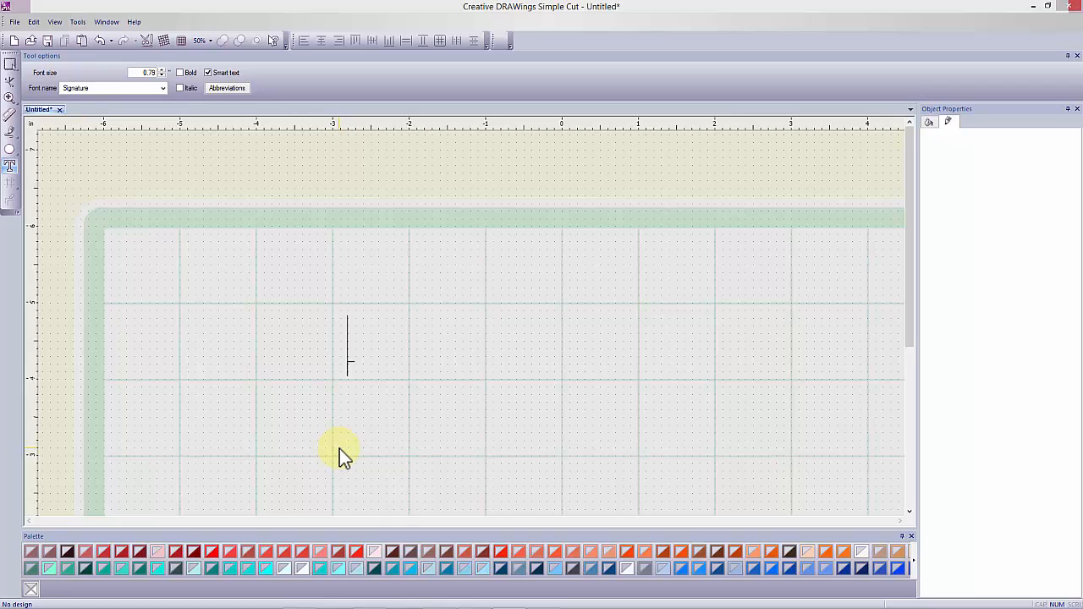
- Place the text 'script' on the canvas as cursive lettering
{"action": "type", "text": "script"}
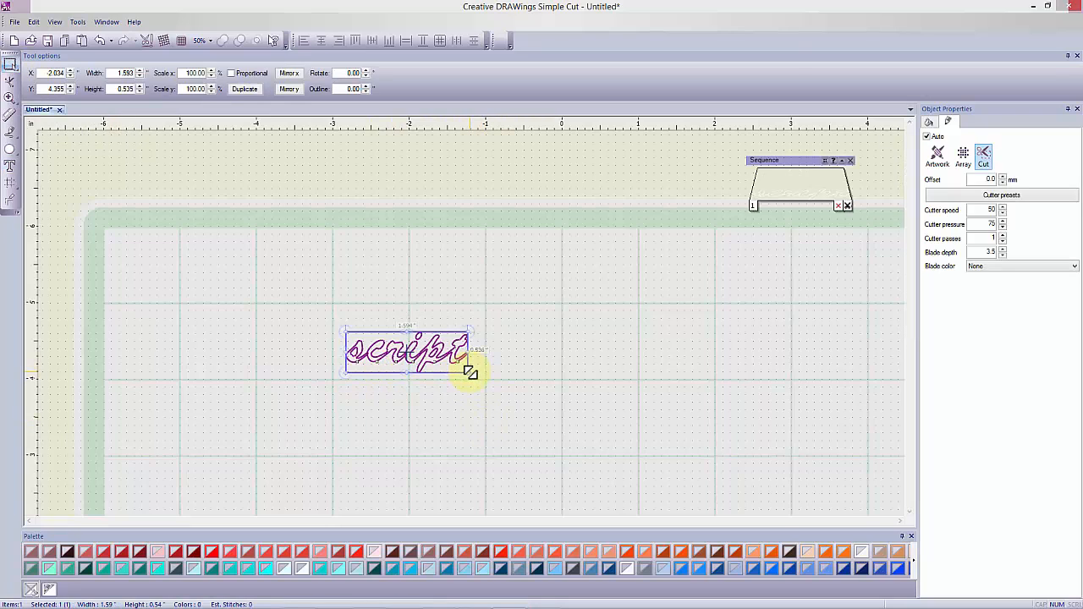
- Enlarge the 'script' lettering by dragging its corner handle outward
{"action": "left_click_drag", "start_coordinate": [473, 362], "coordinate": [616, 424]}
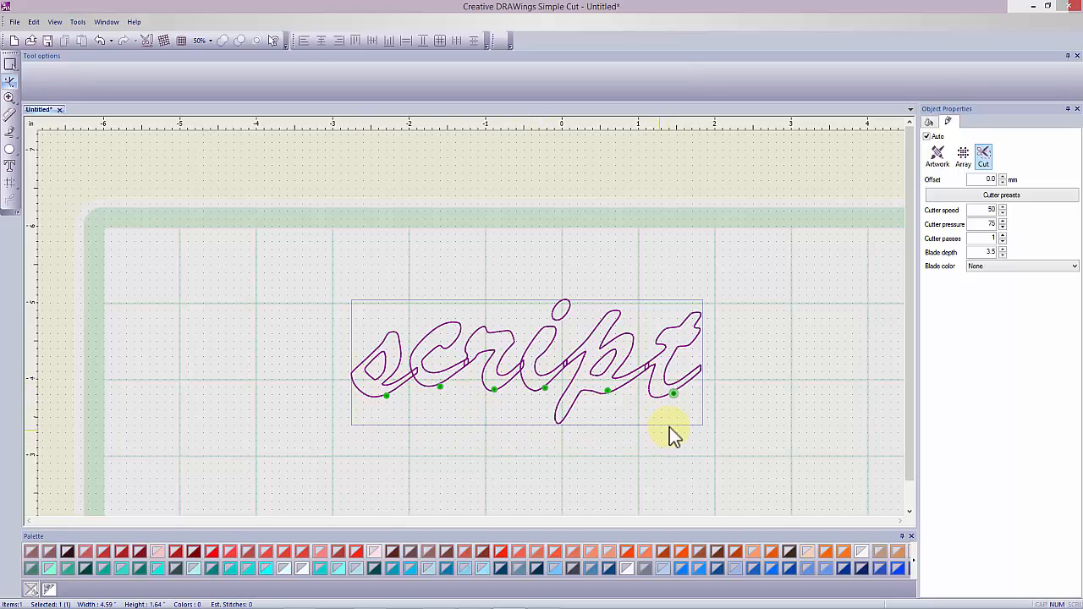
{"action": "mouse_move", "coordinate": [68, 88]}
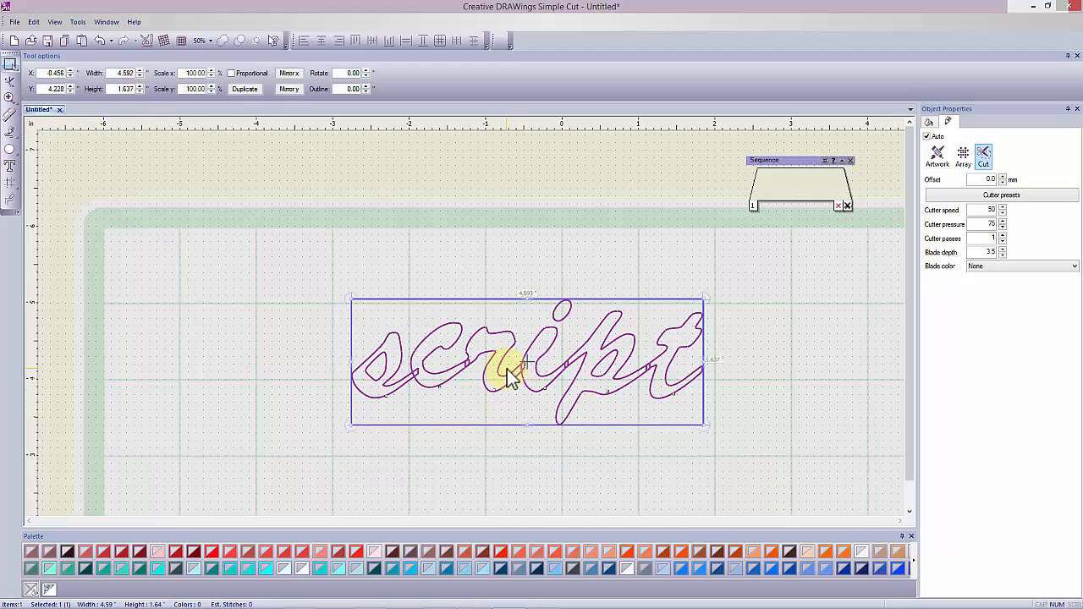
- Break the 'script' outline apart into separate letter objects via the context menu
{"action": "right_click", "coordinate": [508, 372]}
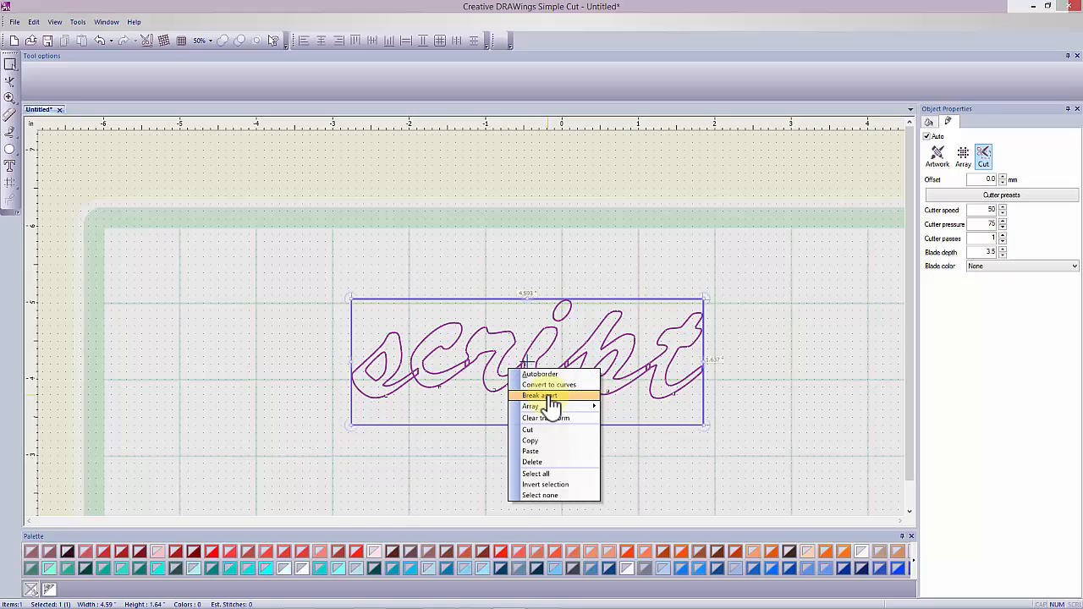
{"action": "left_click", "coordinate": [540, 396]}
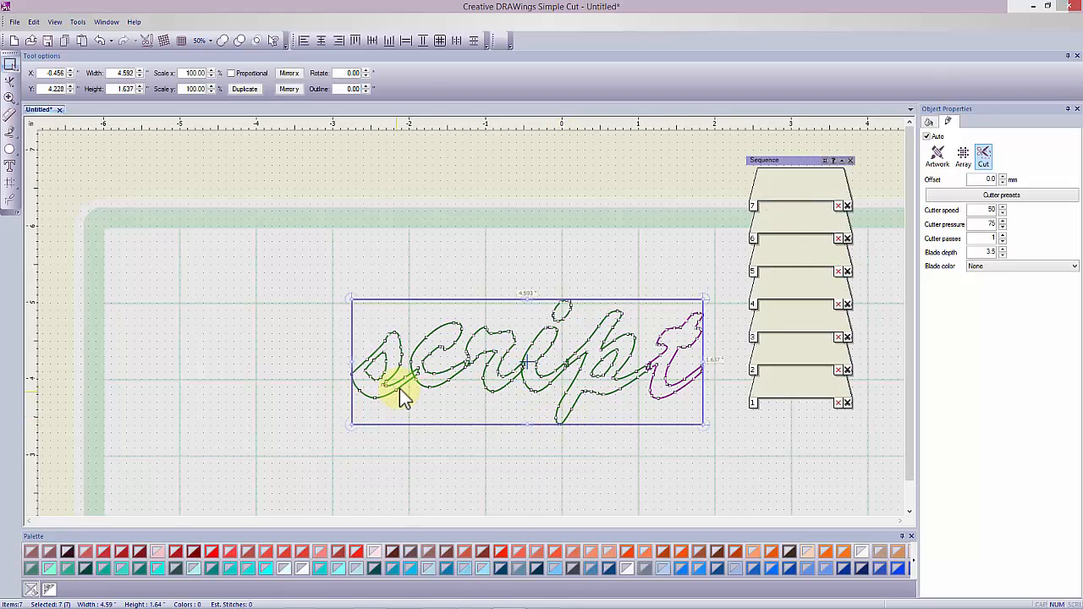
{"action": "mouse_move", "coordinate": [643, 415]}
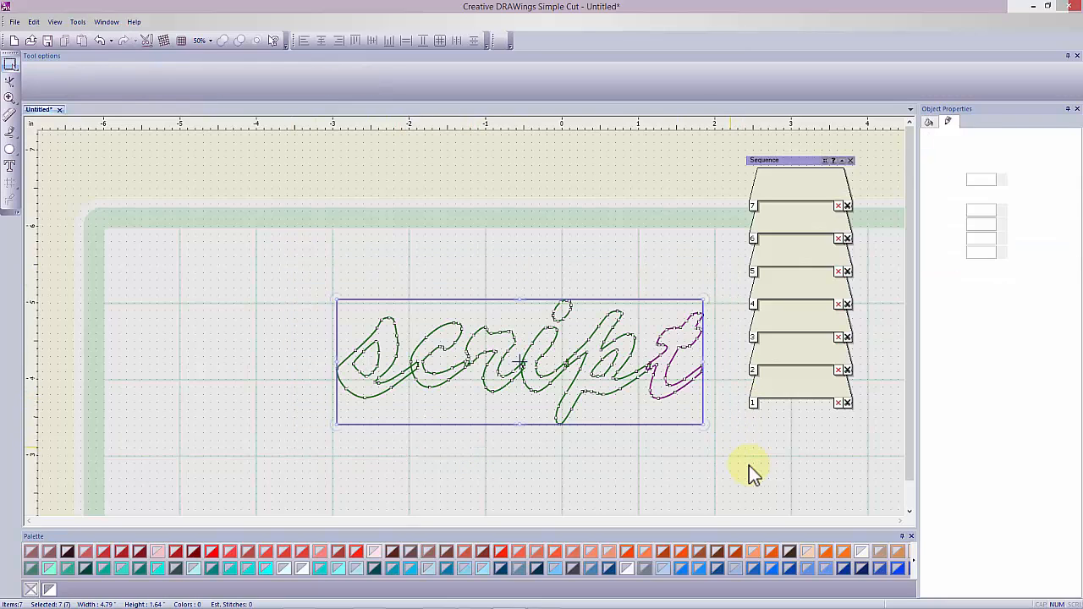
- Weld the selected letter pieces into one shape and fill it light blue
{"action": "left_click", "coordinate": [223, 41]}
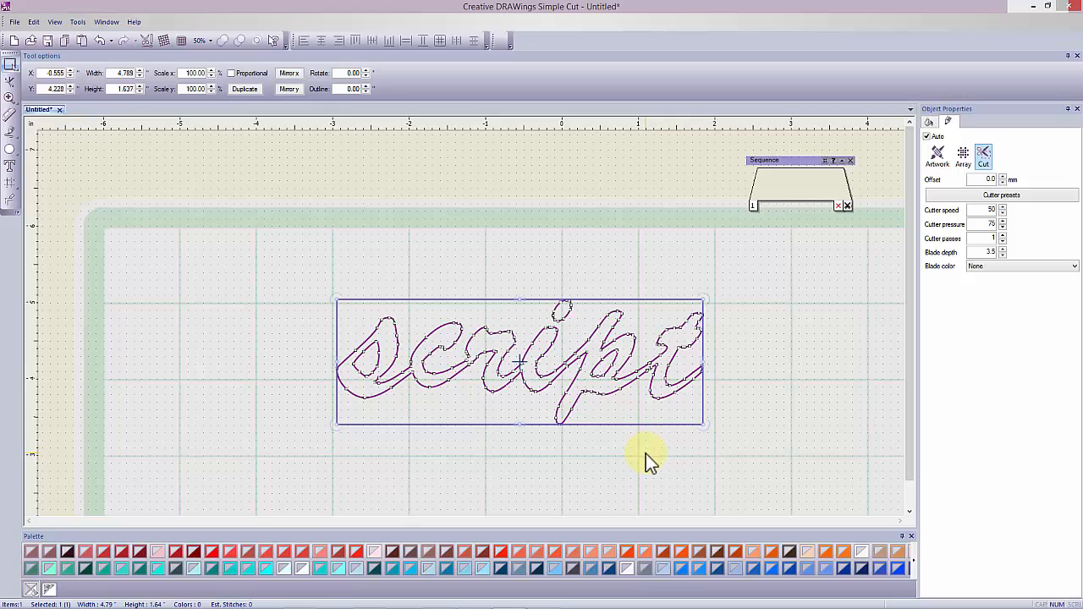
{"action": "left_click", "coordinate": [373, 552]}
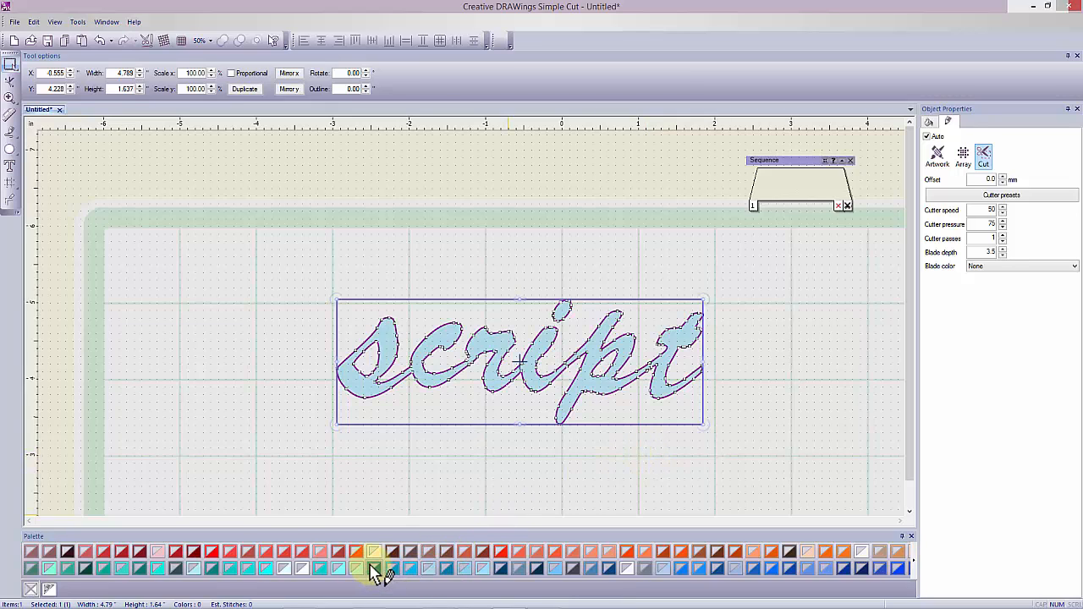